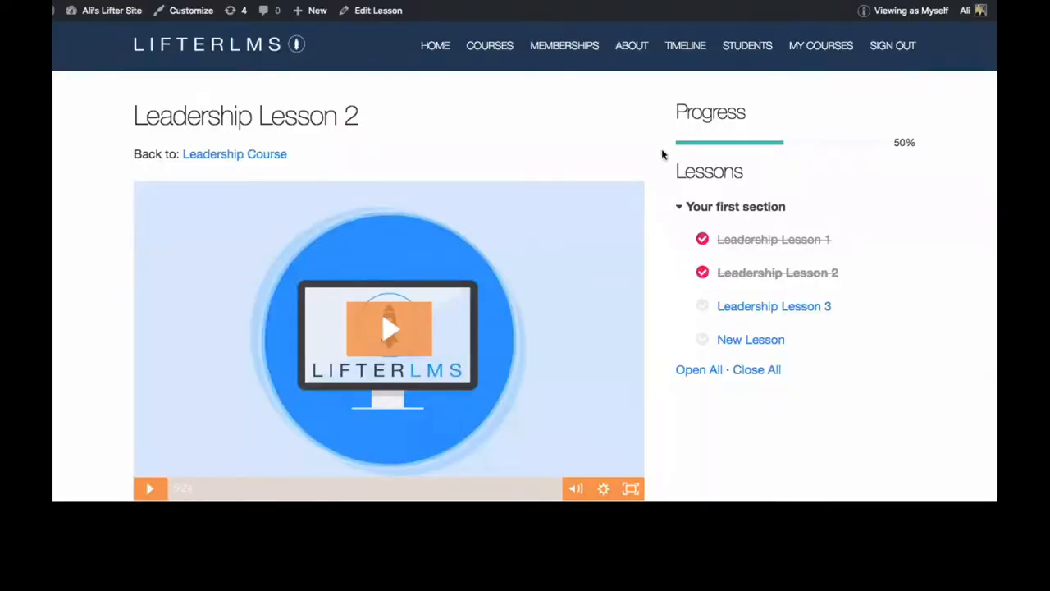
{"action": "mouse_move", "coordinate": [632, 195]}
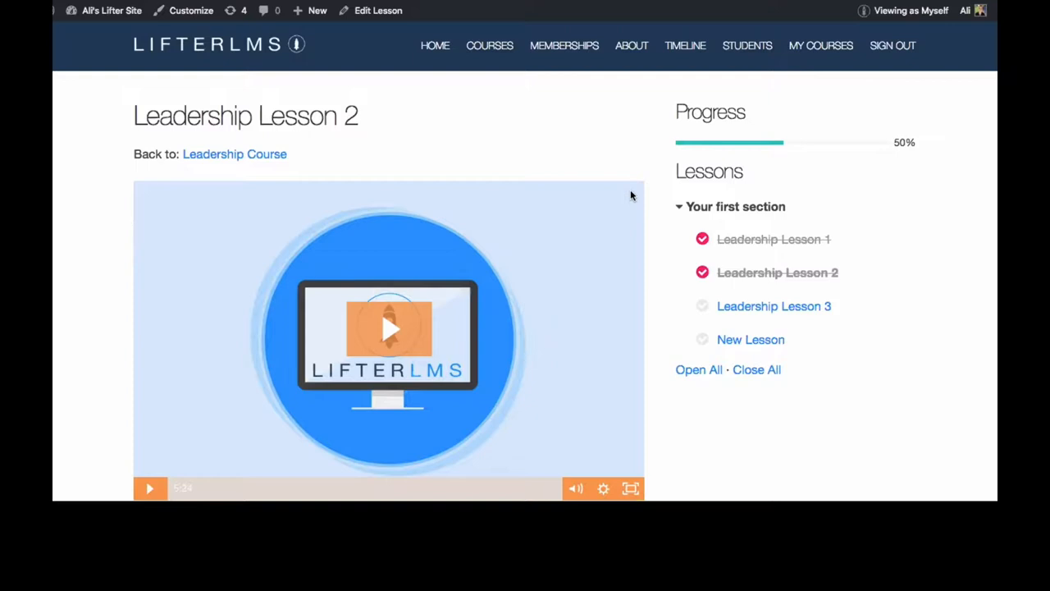
{"action": "mouse_move", "coordinate": [655, 227]}
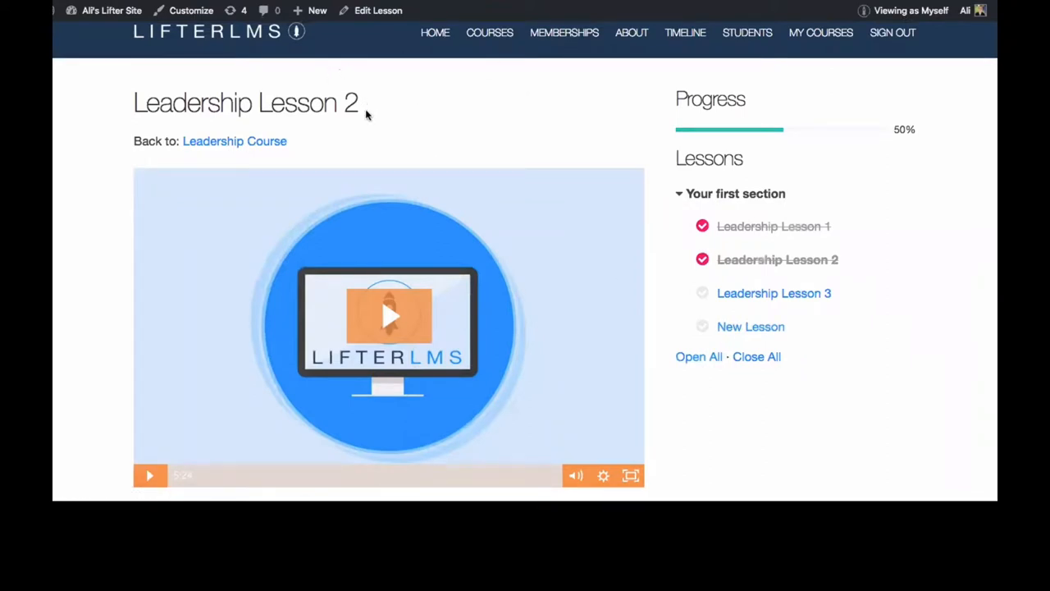
Navigate from the admin bar to the WordPress dashboard and LifterLMS Settings, Courses section
{"action": "scroll", "scroll_direction": "down", "scroll_amount": 3}
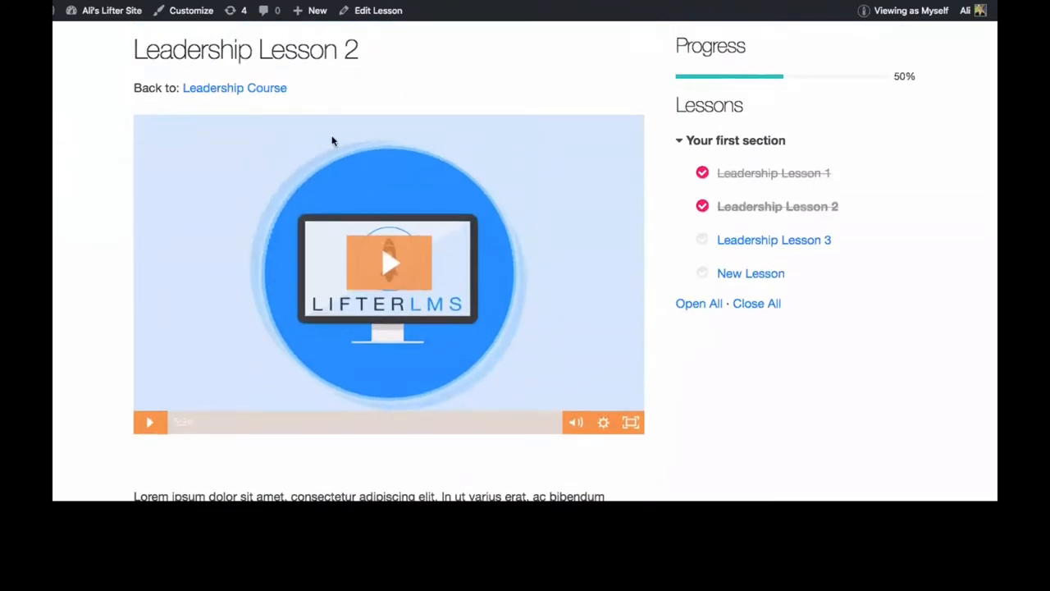
{"action": "scroll", "scroll_direction": "down", "scroll_amount": 3}
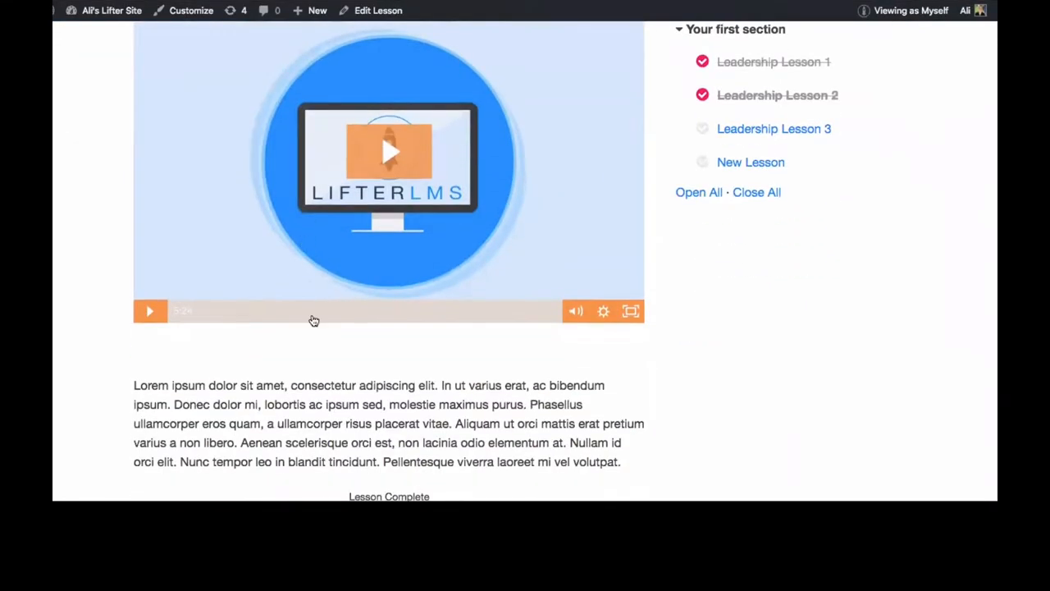
{"action": "scroll", "scroll_direction": "down", "scroll_amount": 3}
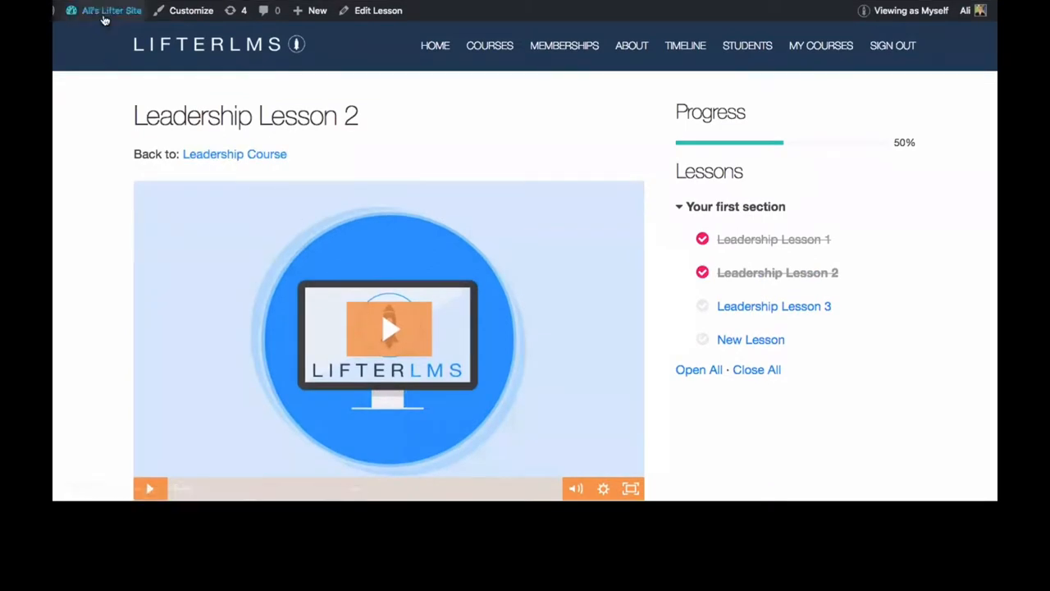
{"action": "left_click", "coordinate": [111, 10]}
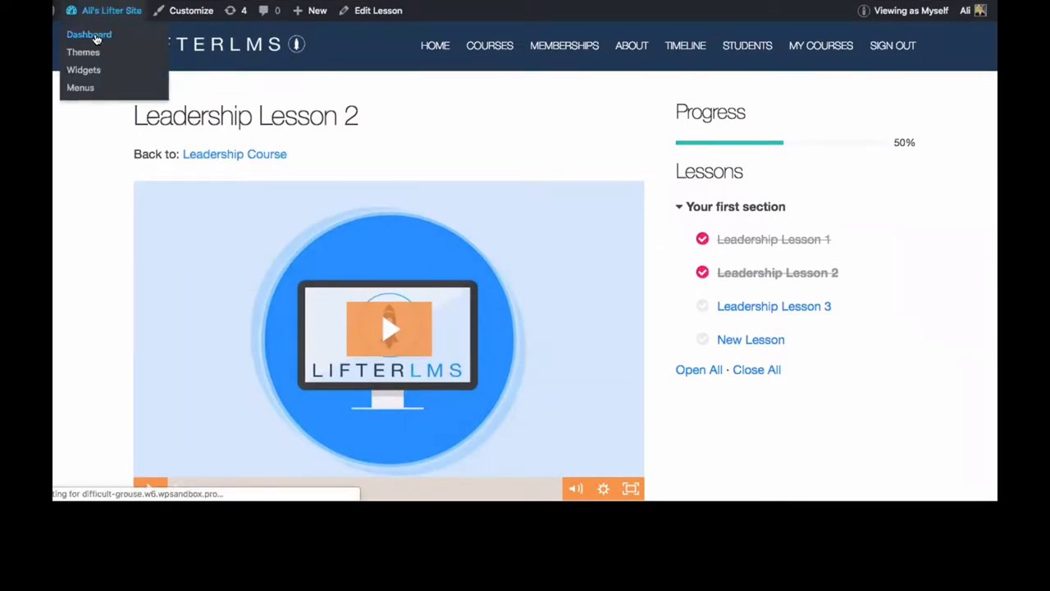
{"action": "left_click", "coordinate": [89, 34]}
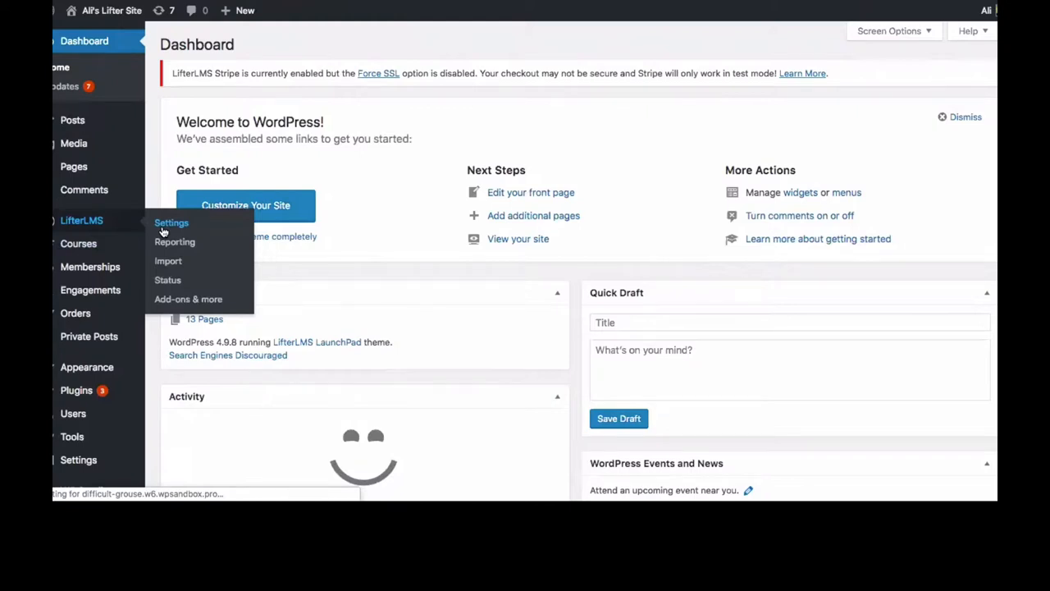
{"action": "left_click", "coordinate": [170, 224]}
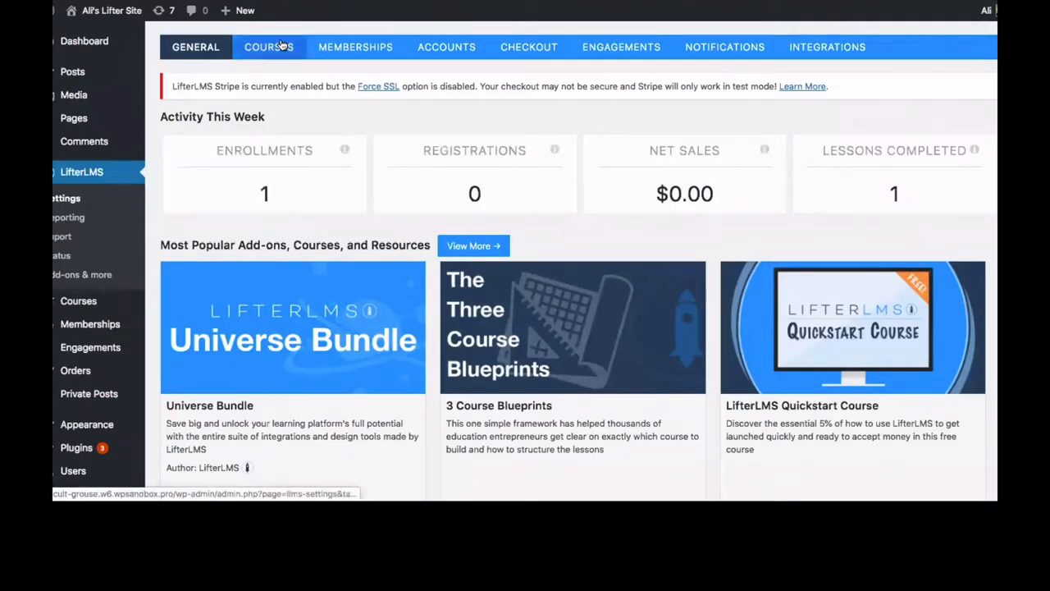
{"action": "left_click", "coordinate": [269, 46]}
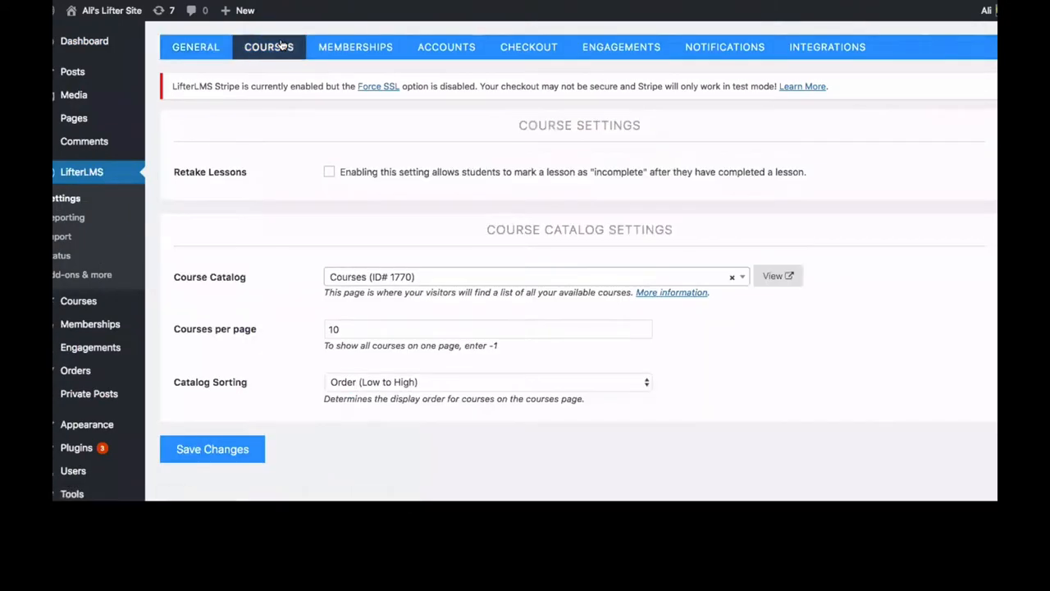
{"action": "mouse_move", "coordinate": [686, 162]}
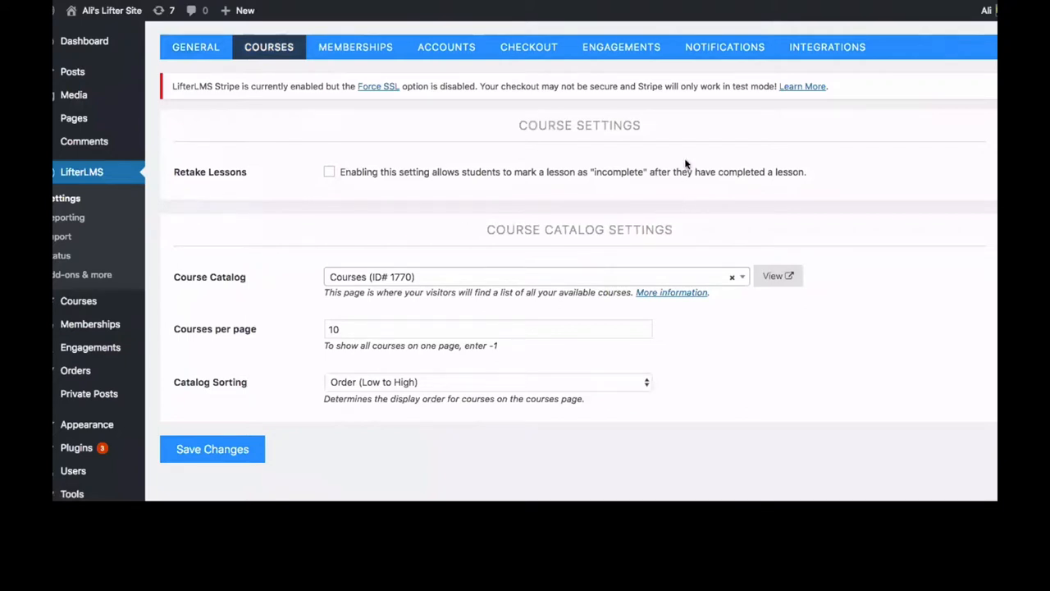
{"action": "mouse_move", "coordinate": [295, 197]}
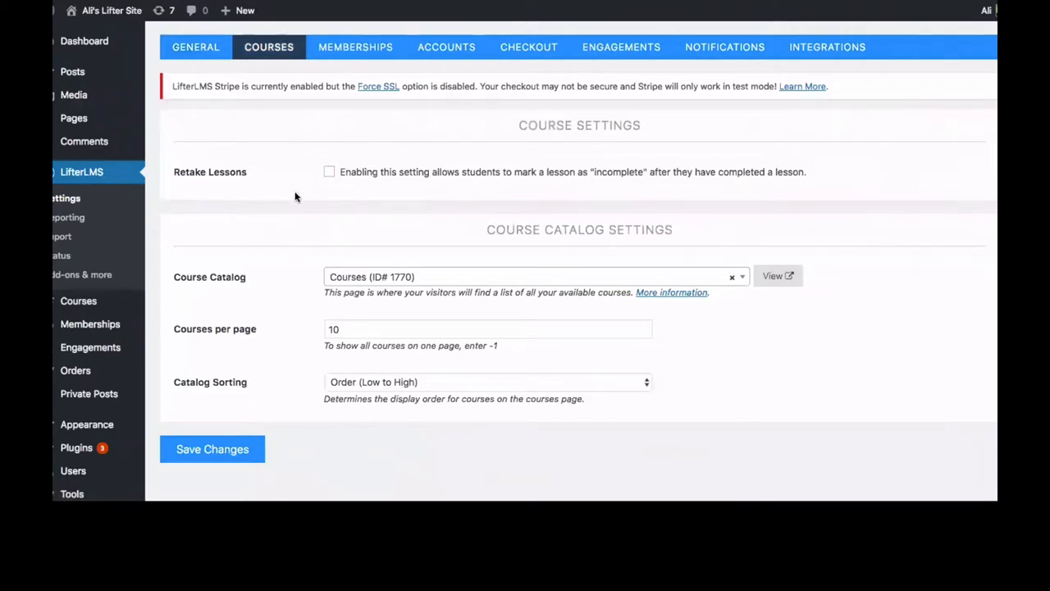
{"action": "mouse_move", "coordinate": [276, 401]}
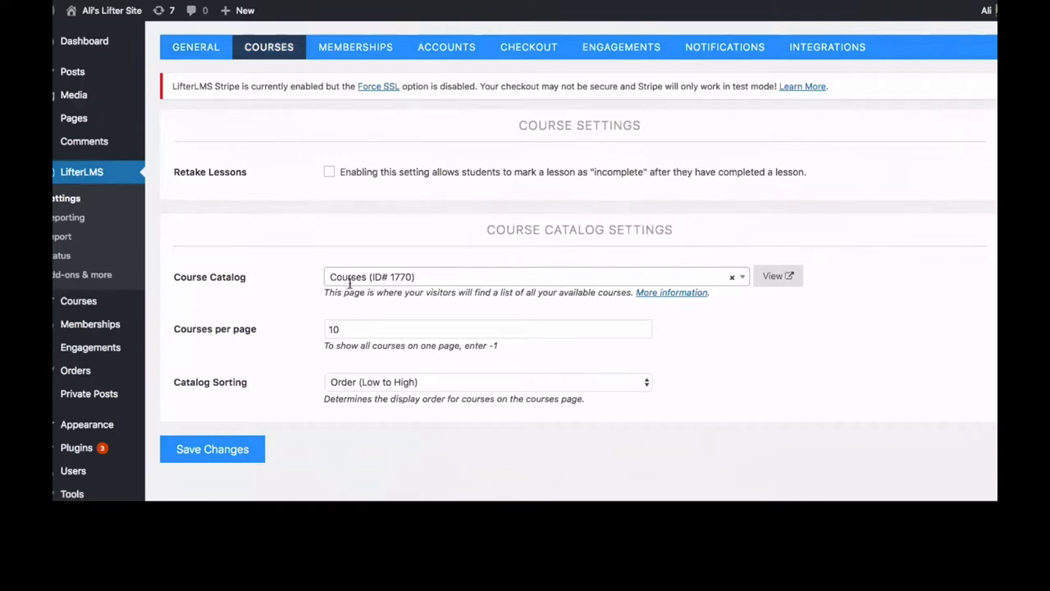
{"action": "mouse_move", "coordinate": [604, 194]}
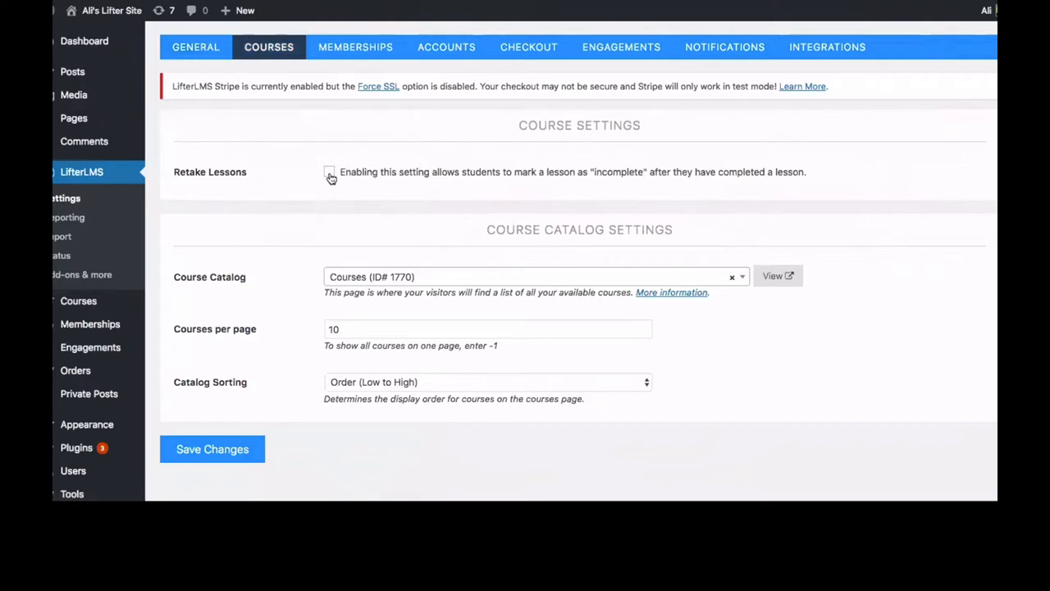
Enable the Retake Lessons checkbox and save the course settings
{"action": "left_click", "coordinate": [329, 173]}
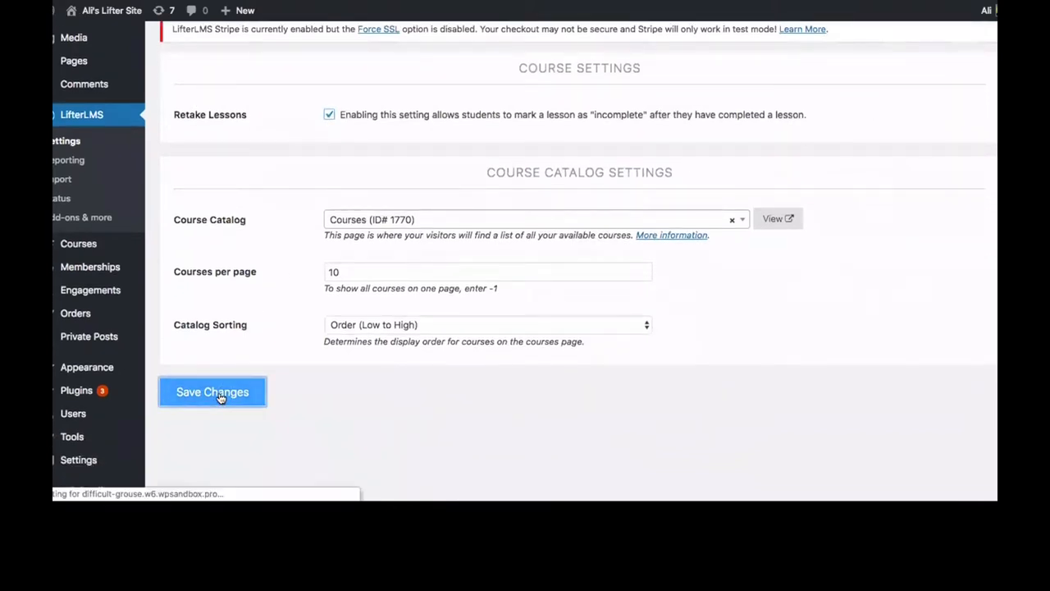
{"action": "left_click", "coordinate": [211, 390]}
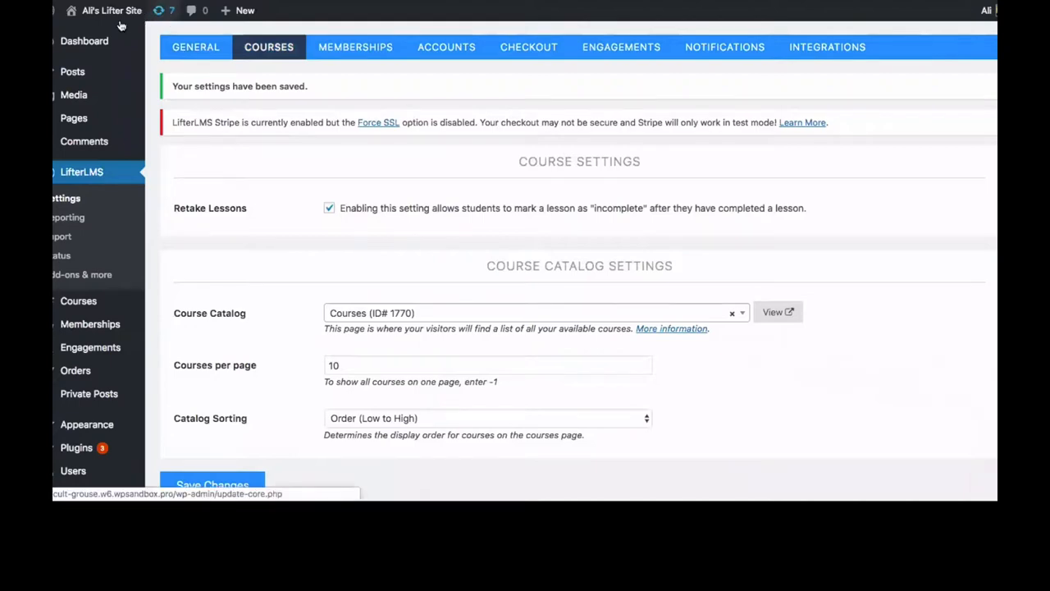
{"action": "mouse_move", "coordinate": [112, 10]}
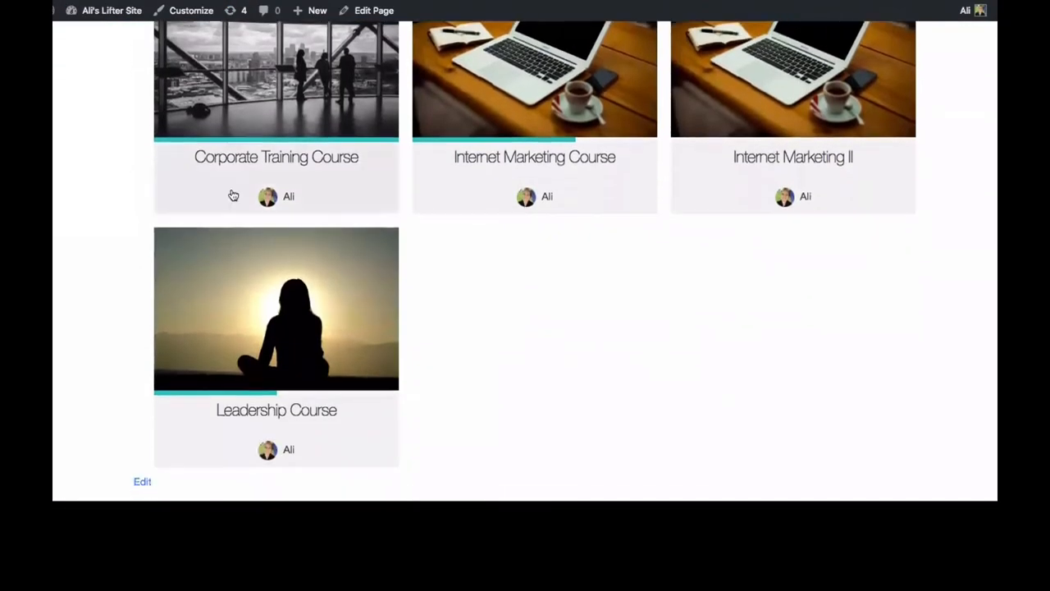
Go into Leadership Course, then Leadership Lesson 2, and scroll to its Mark Incomplete control
{"action": "left_click", "coordinate": [276, 308]}
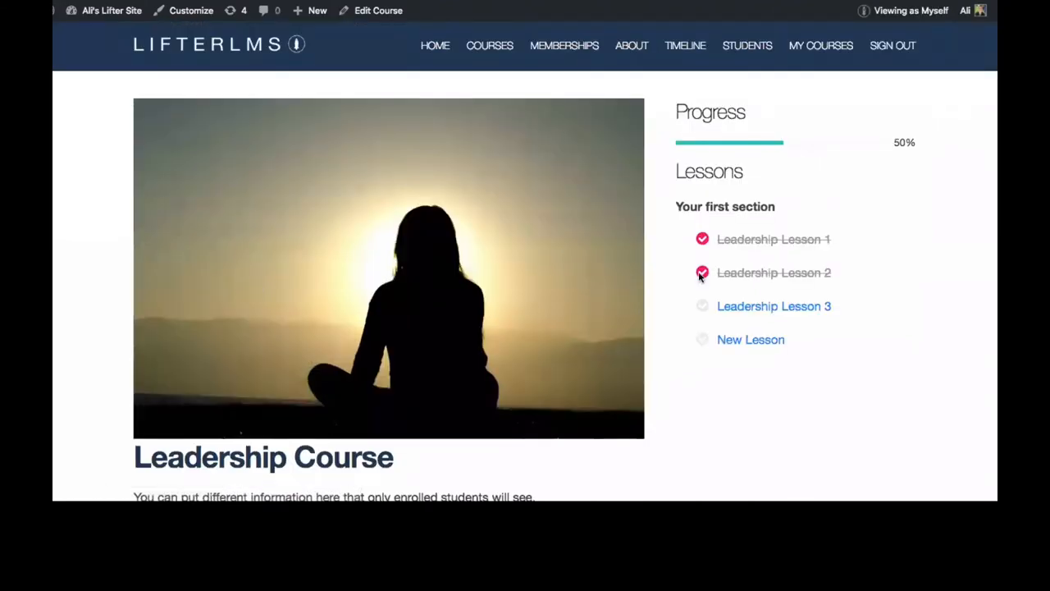
{"action": "scroll", "scroll_direction": "down", "scroll_amount": 3}
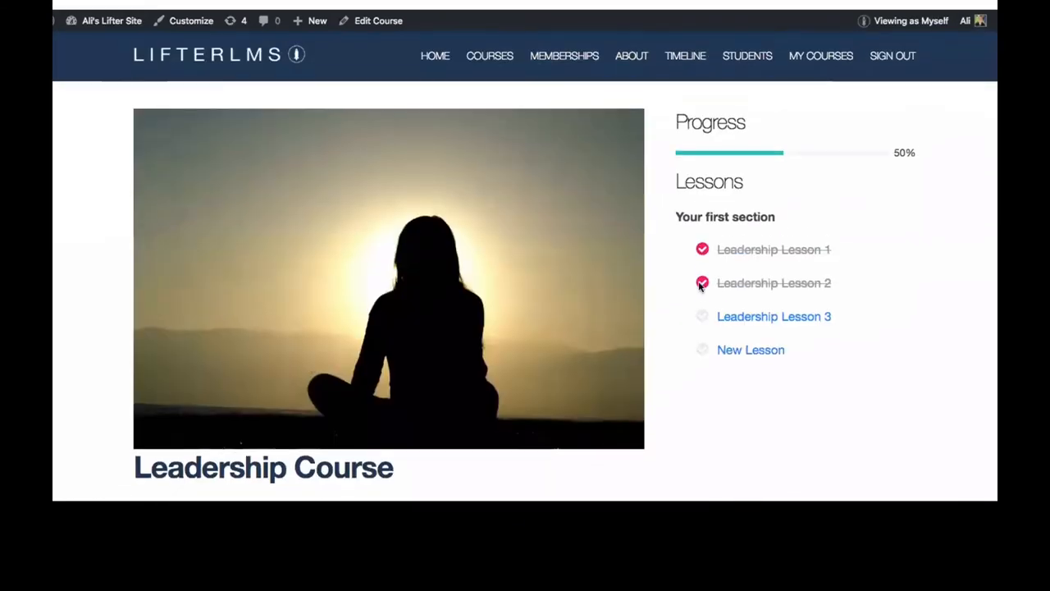
{"action": "left_click", "coordinate": [774, 282]}
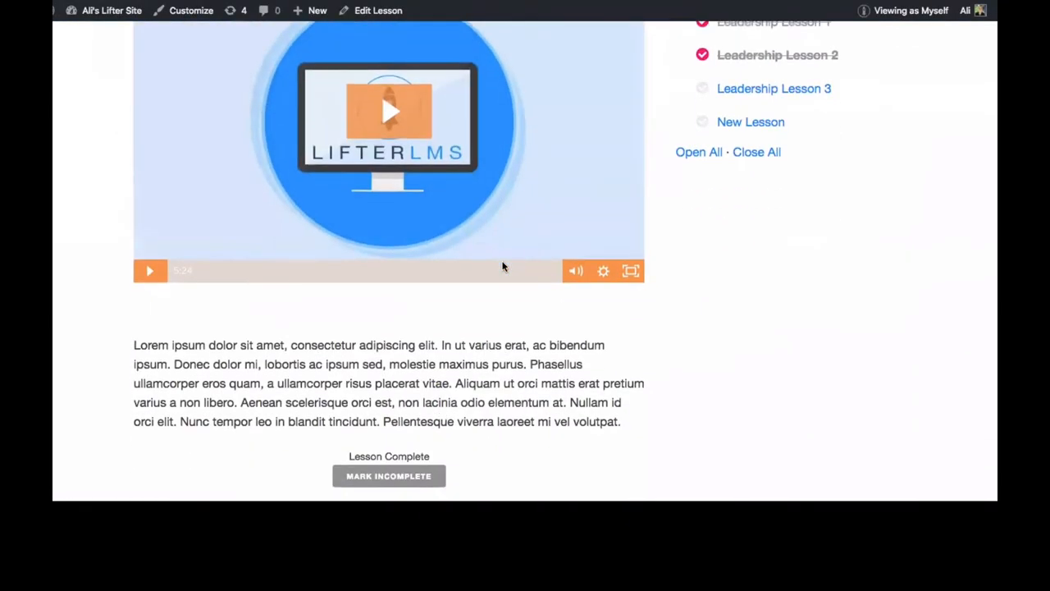
{"action": "scroll", "scroll_direction": "down", "scroll_amount": 3}
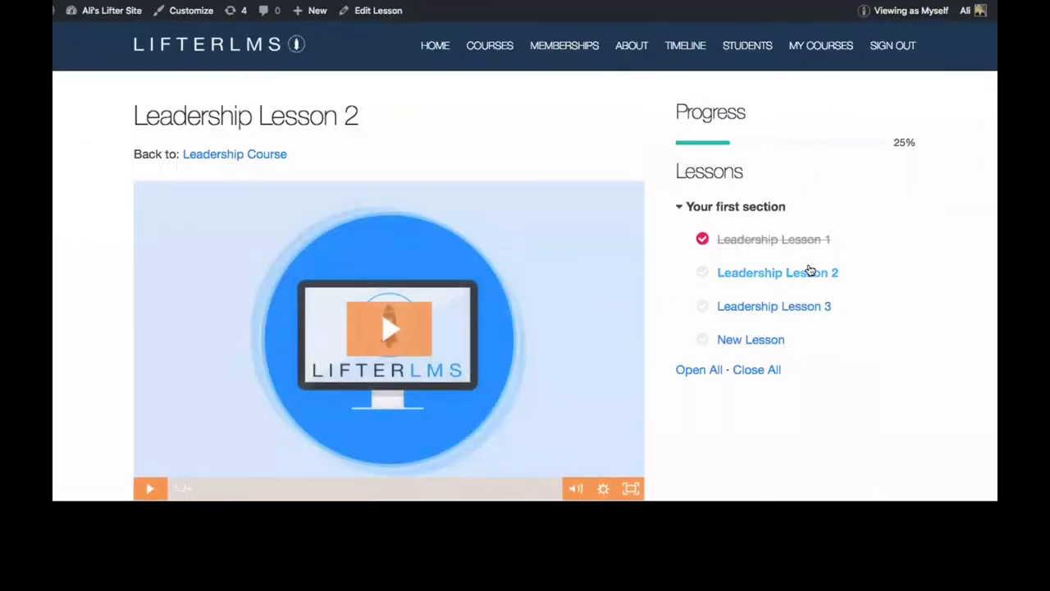
{"action": "mouse_move", "coordinate": [851, 277]}
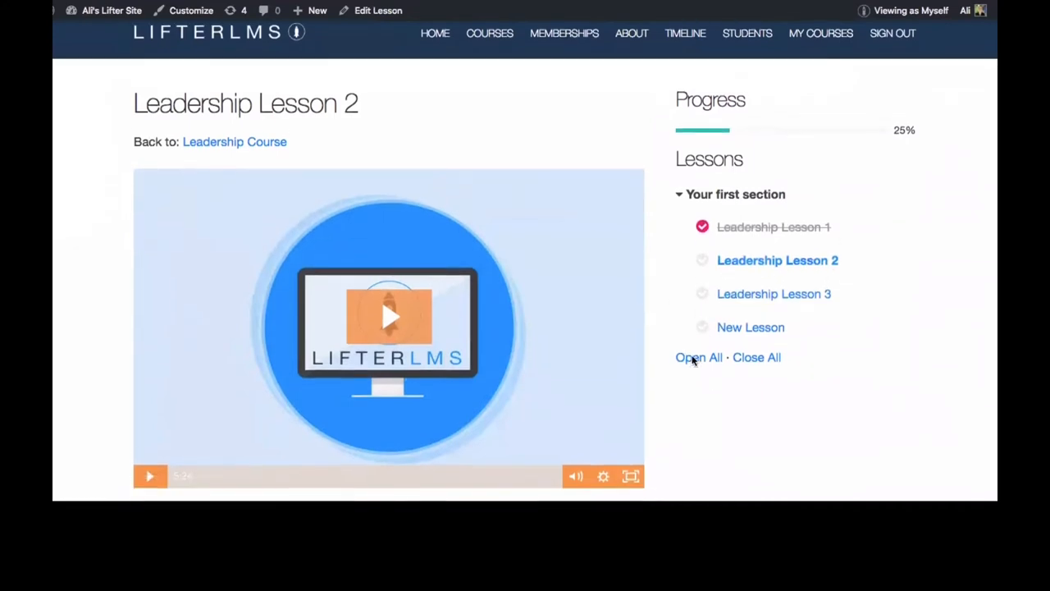
{"action": "scroll", "scroll_direction": "down", "scroll_amount": 3}
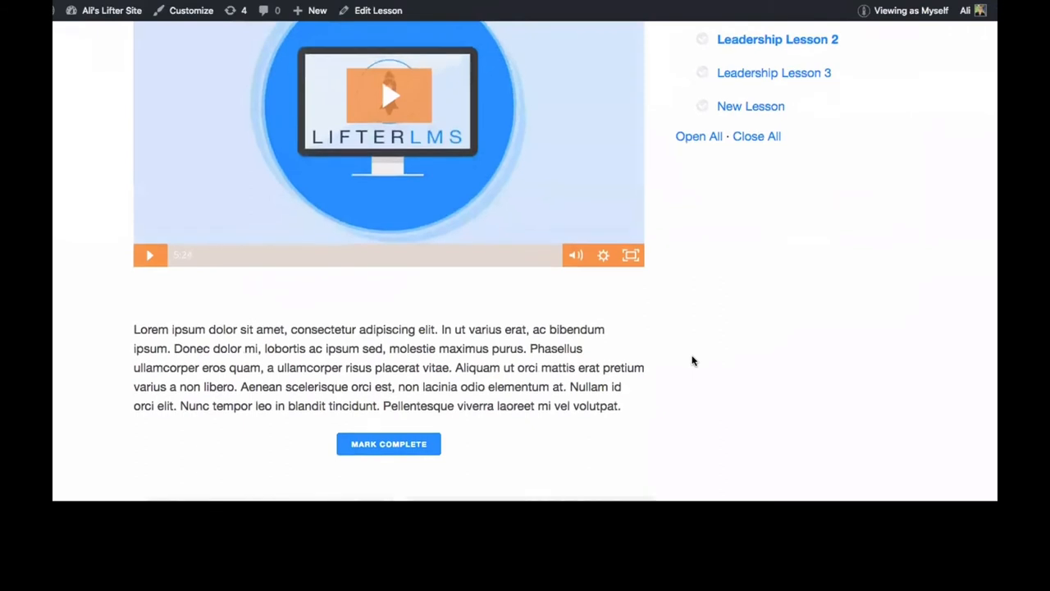
{"action": "scroll", "scroll_direction": "down", "scroll_amount": 3}
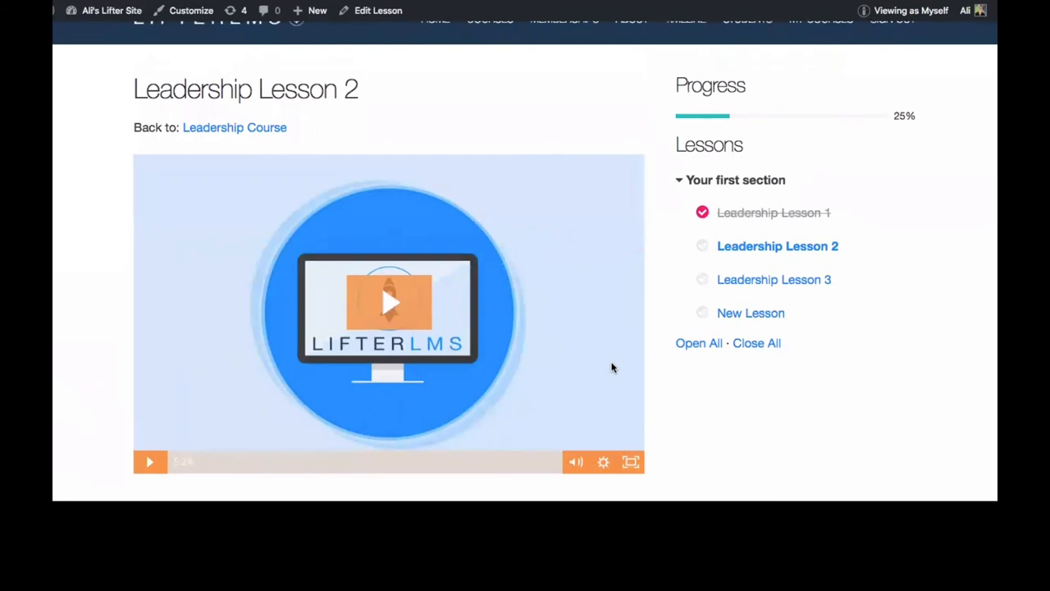
{"action": "mouse_move", "coordinate": [610, 368]}
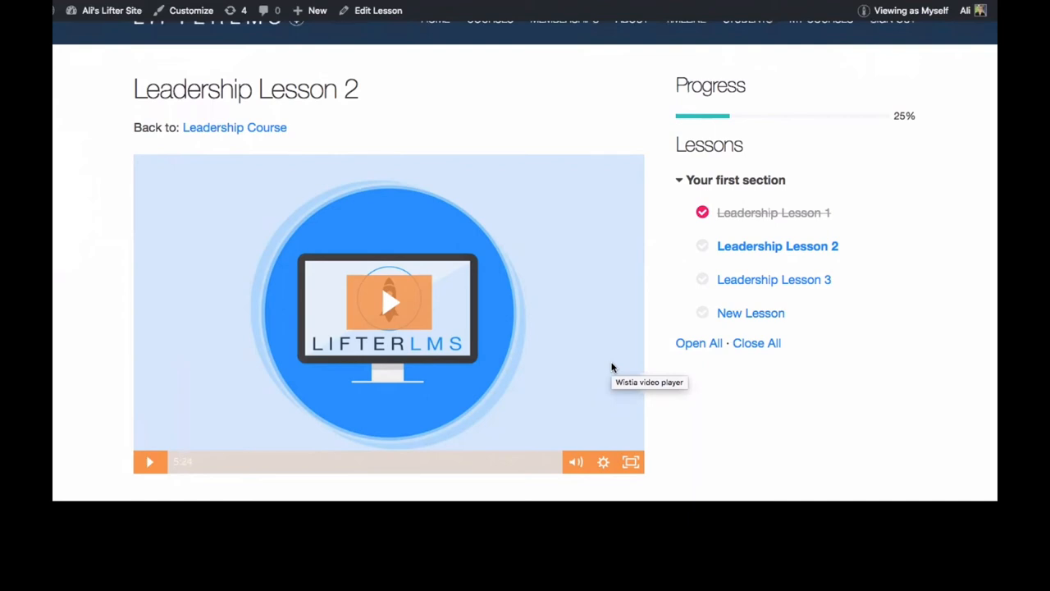
{"action": "mouse_move", "coordinate": [617, 184]}
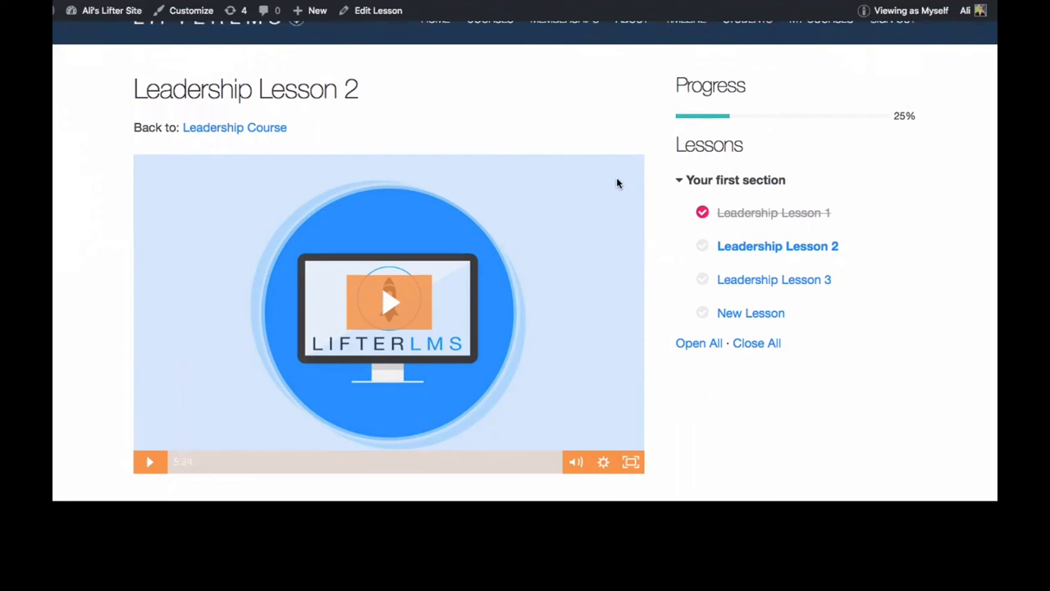